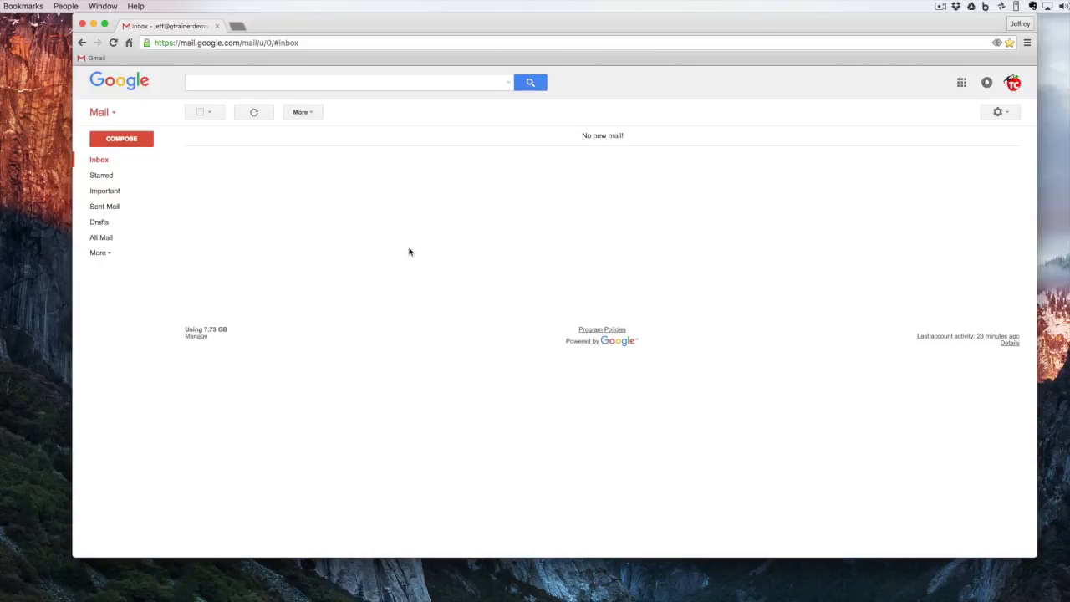
Compose and send a test email with the subject 'testing'
left_click(122, 138)
type("testing")
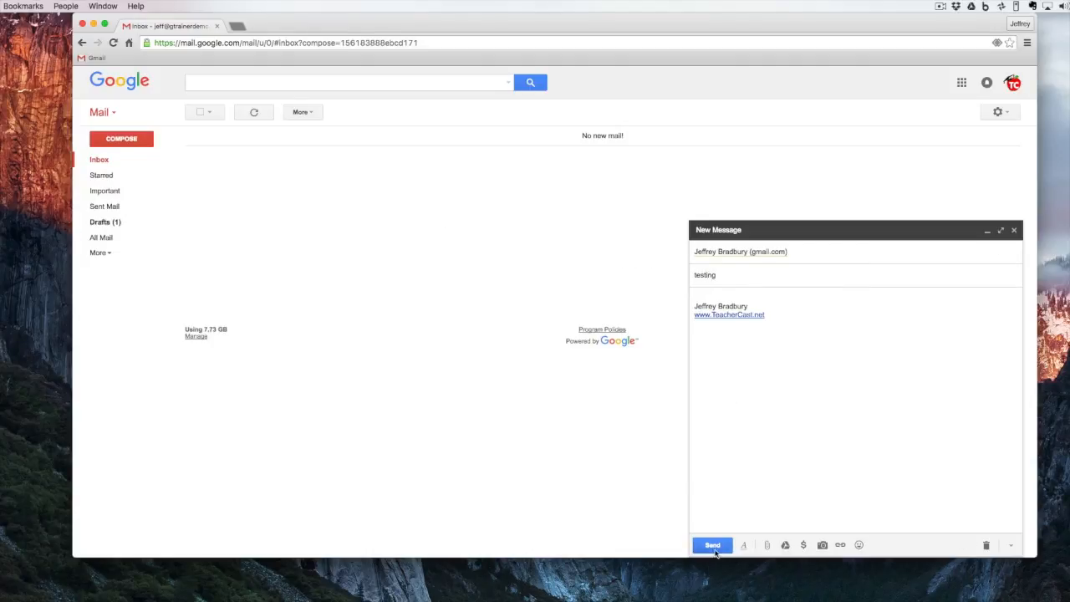
left_click(713, 545)
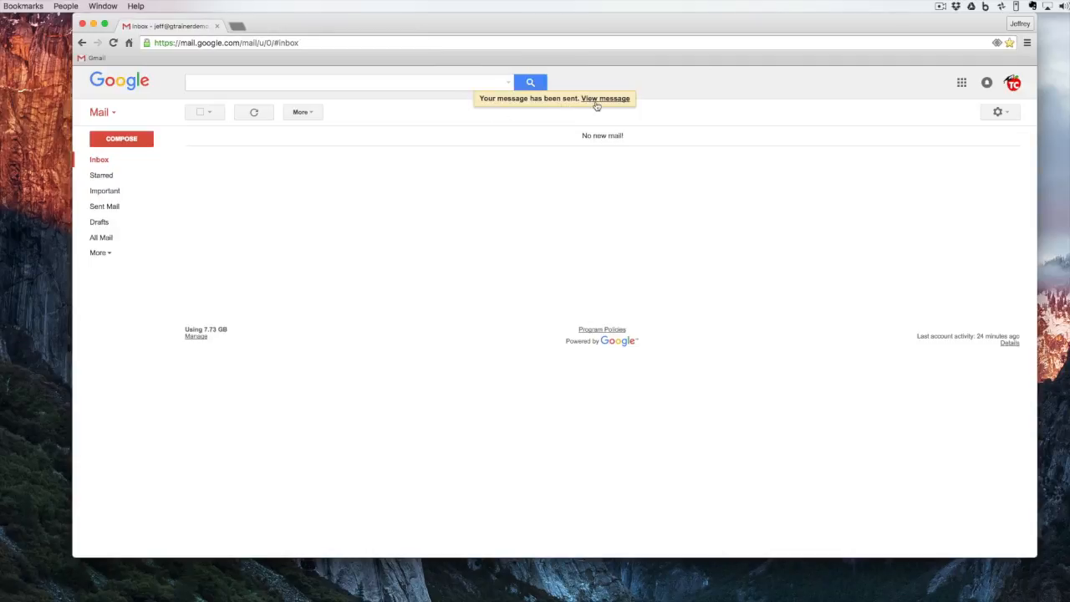
View the sent 'testing' message, check its labels, and start a reply
left_click(605, 99)
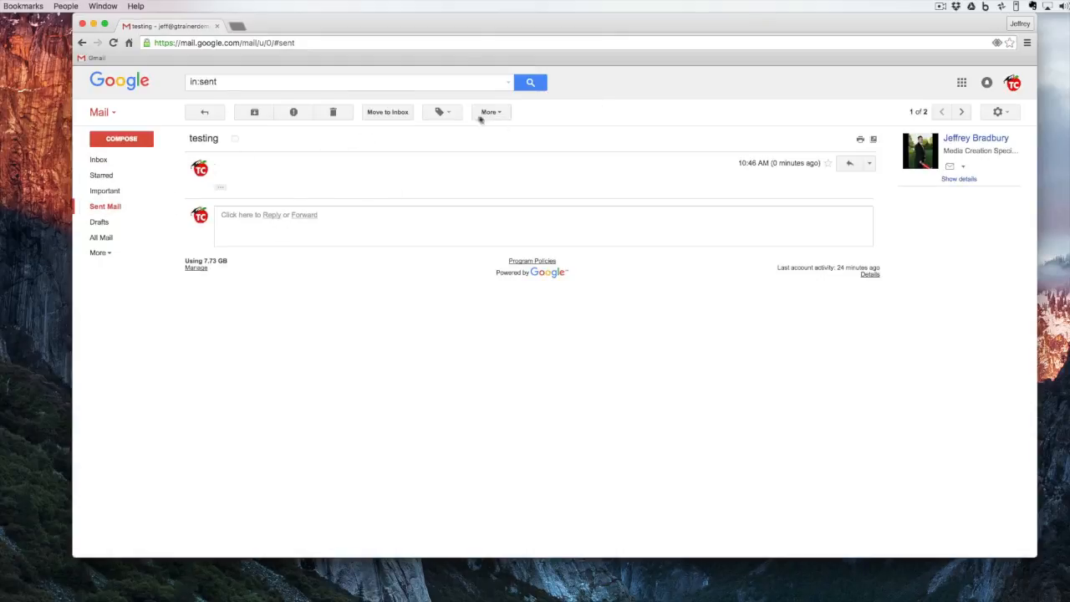
left_click(440, 111)
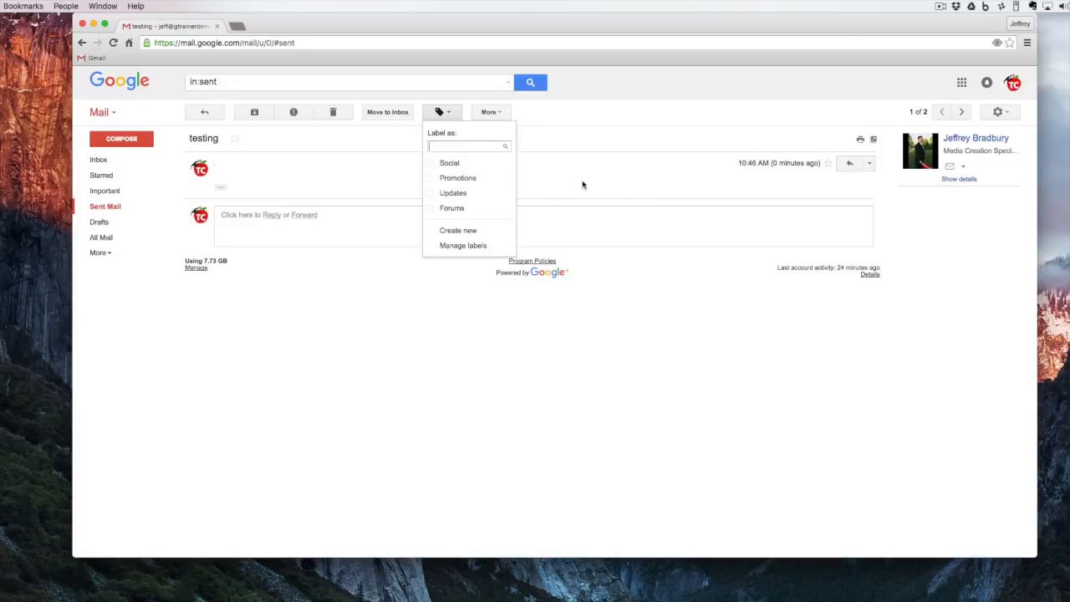
left_click(268, 214)
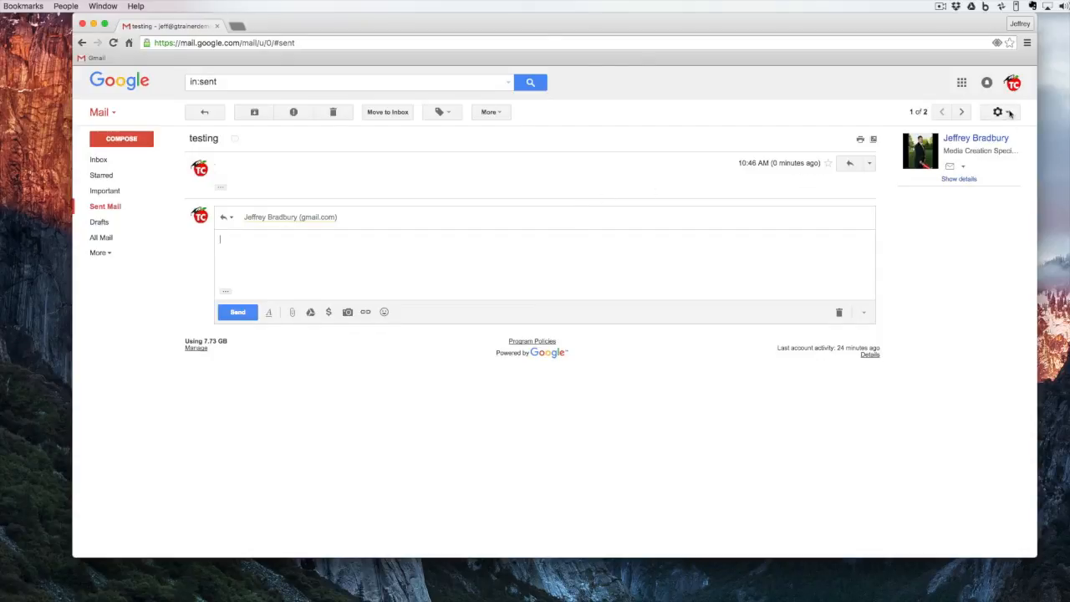
In General settings, enable Undo Send with a 10-second send cancellation period
left_click(998, 112)
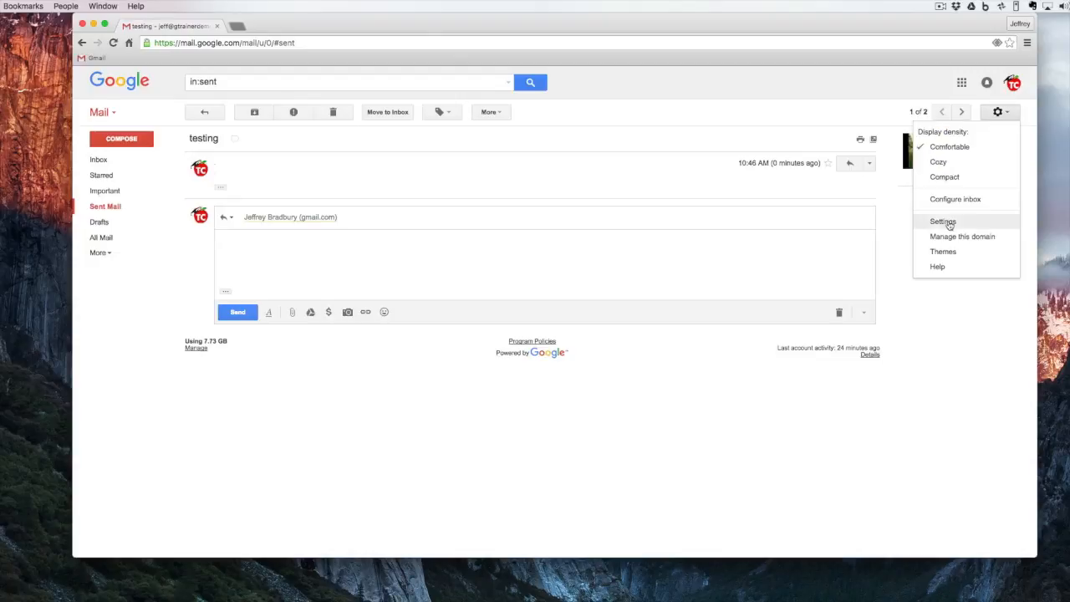
left_click(944, 221)
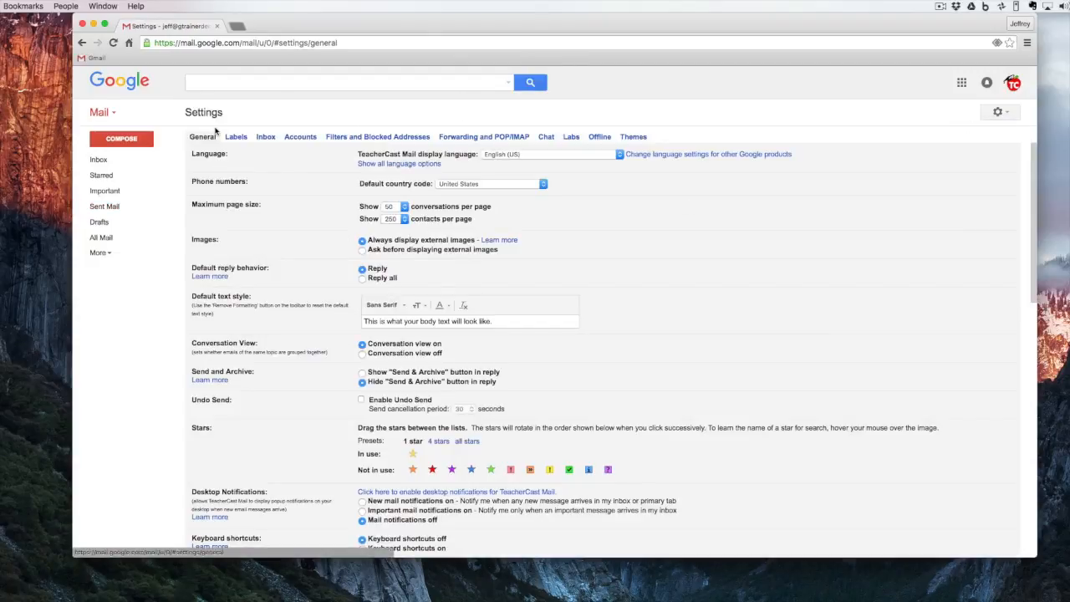
scroll("down", 3)
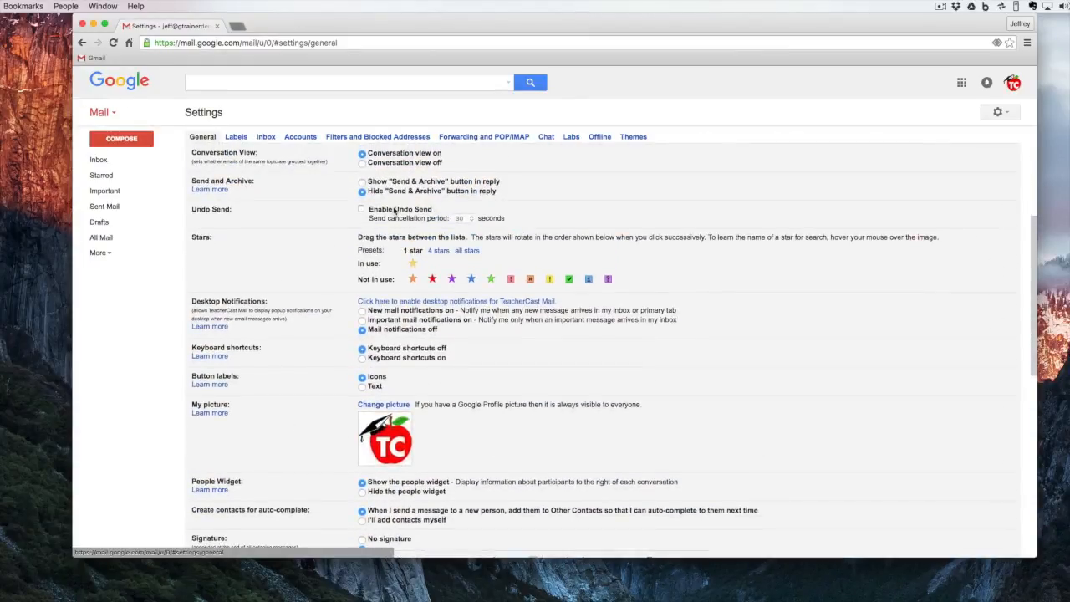
left_click(362, 209)
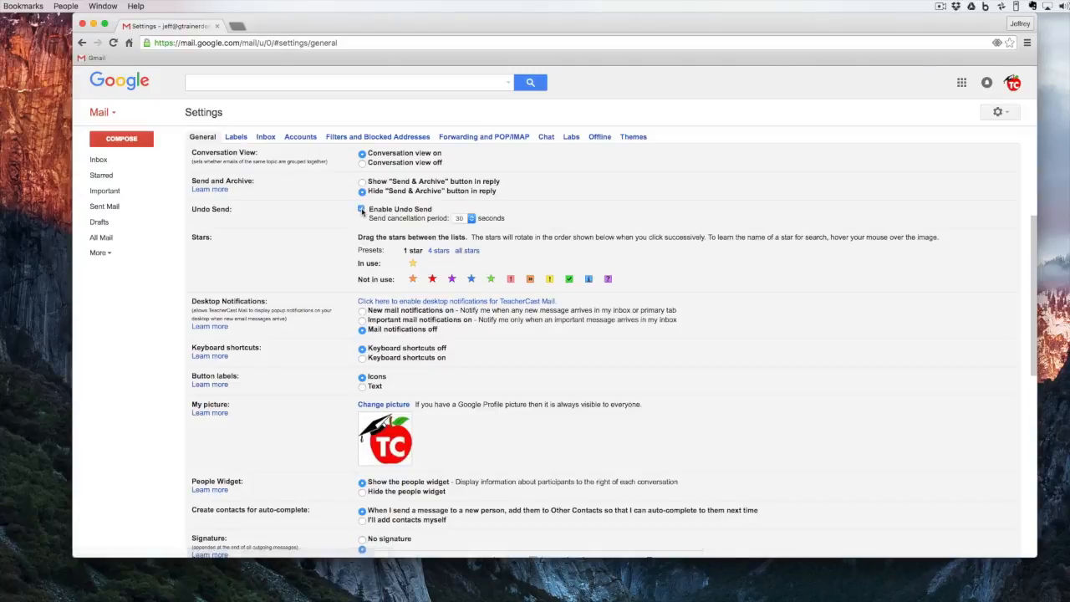
left_click(464, 218)
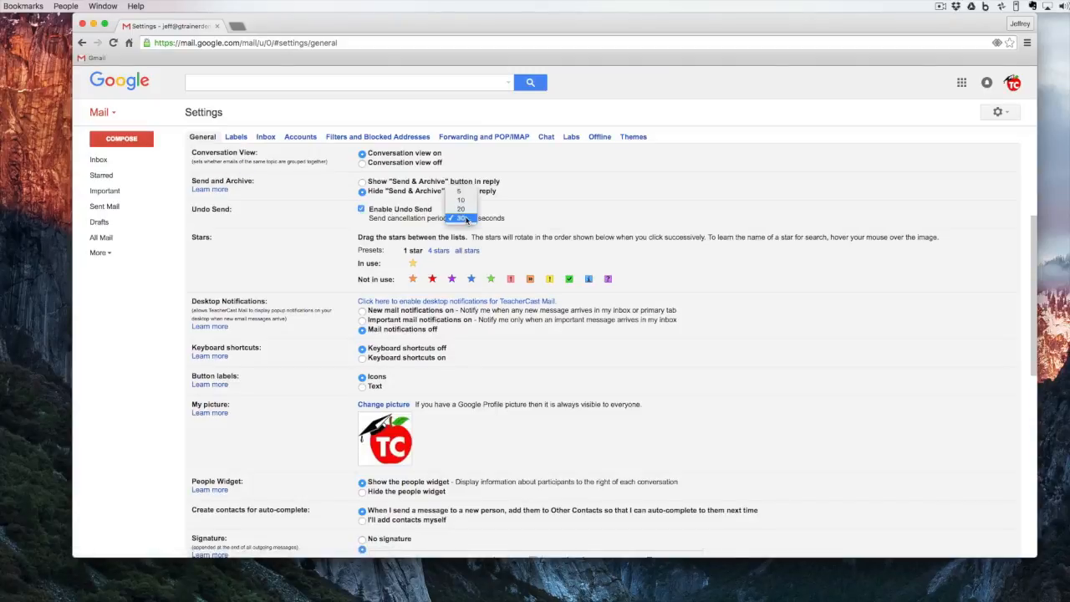
mouse_move(461, 209)
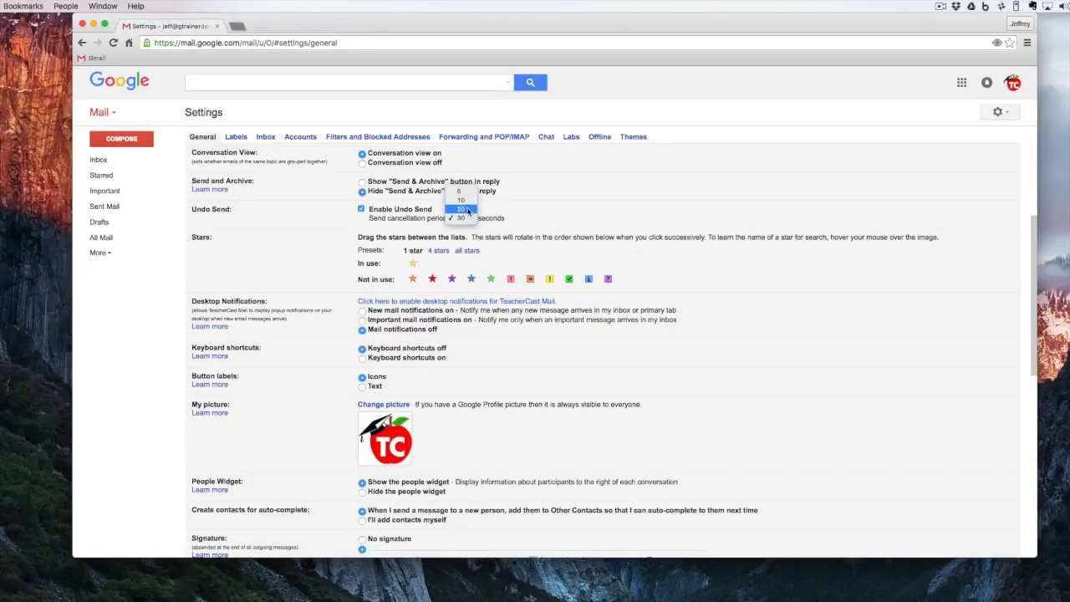
left_click(461, 200)
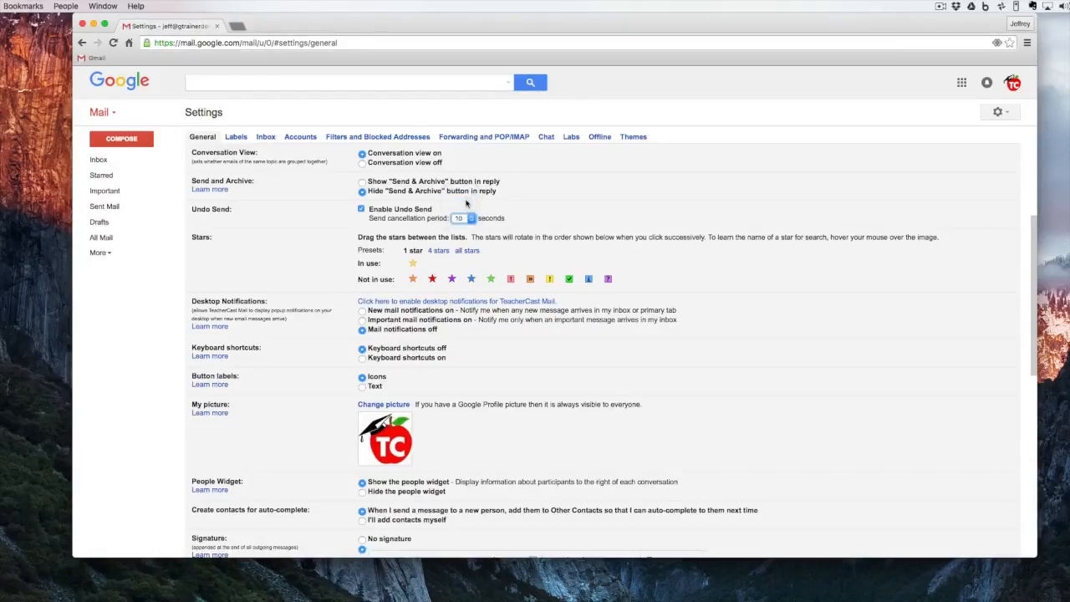
scroll("down", 3)
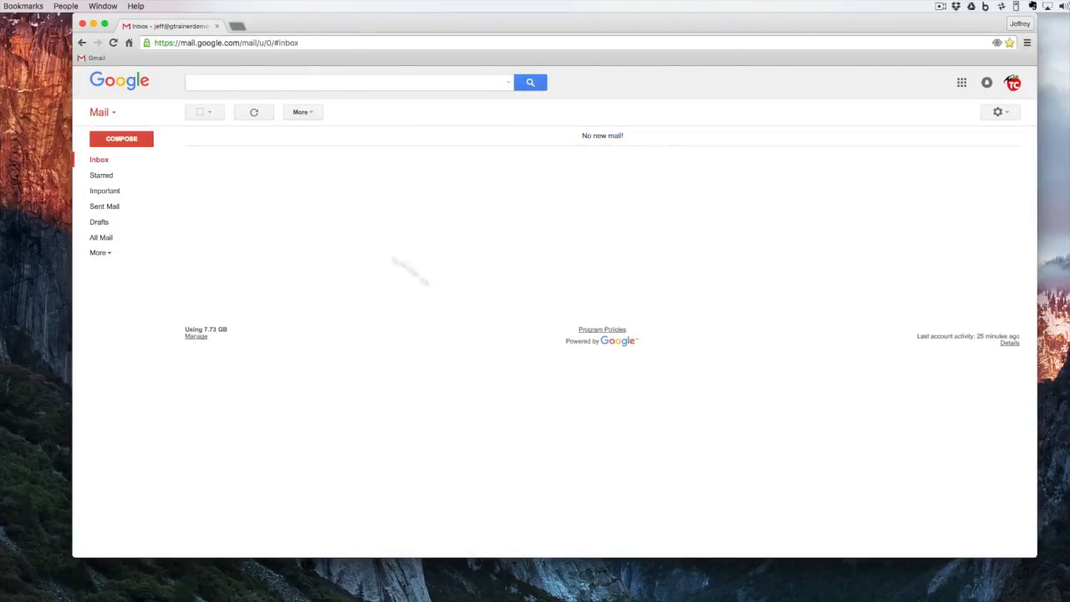
mouse_move(293, 205)
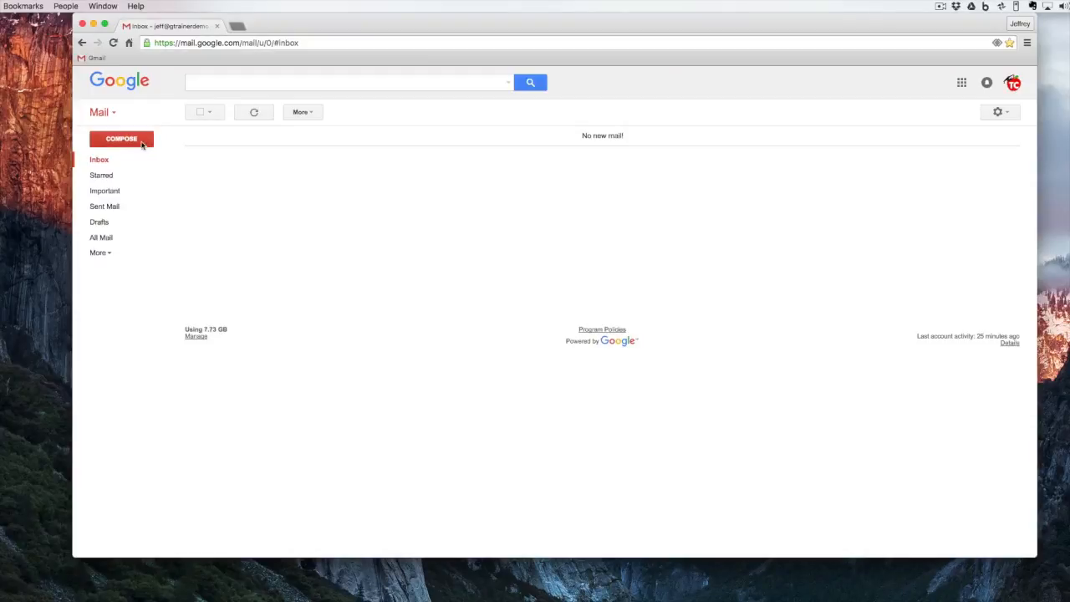
Compose and send a second email with the subject 'testing'
left_click(121, 138)
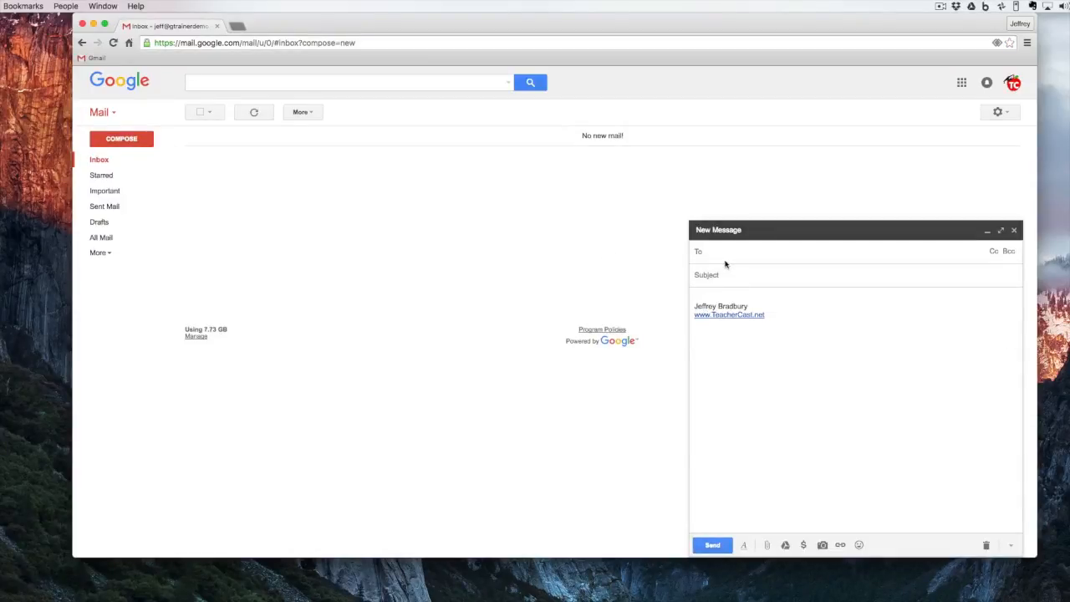
type("testing")
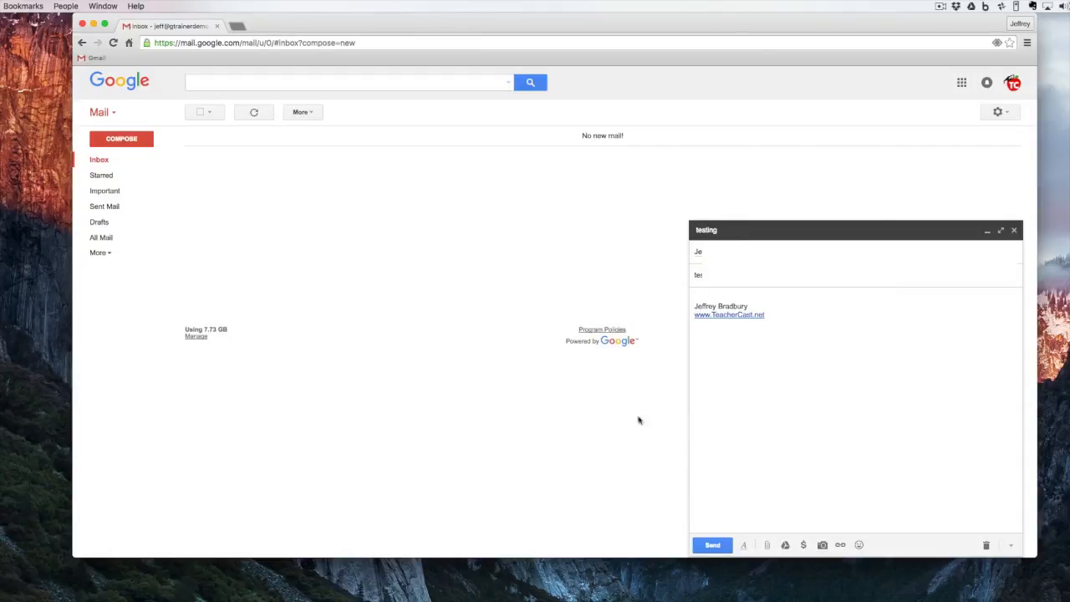
left_click(712, 545)
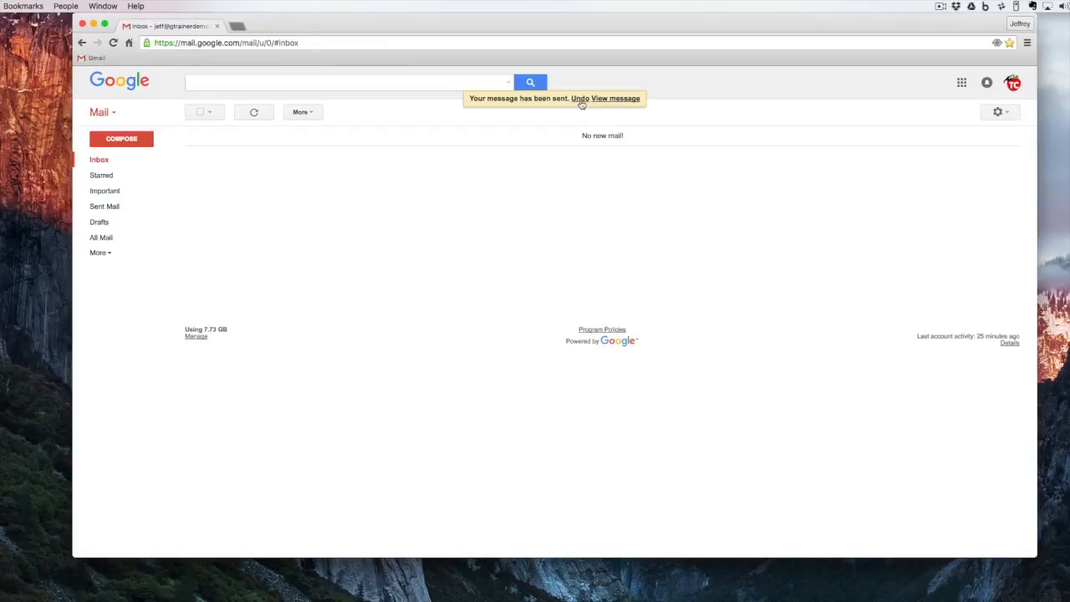
mouse_move(625, 104)
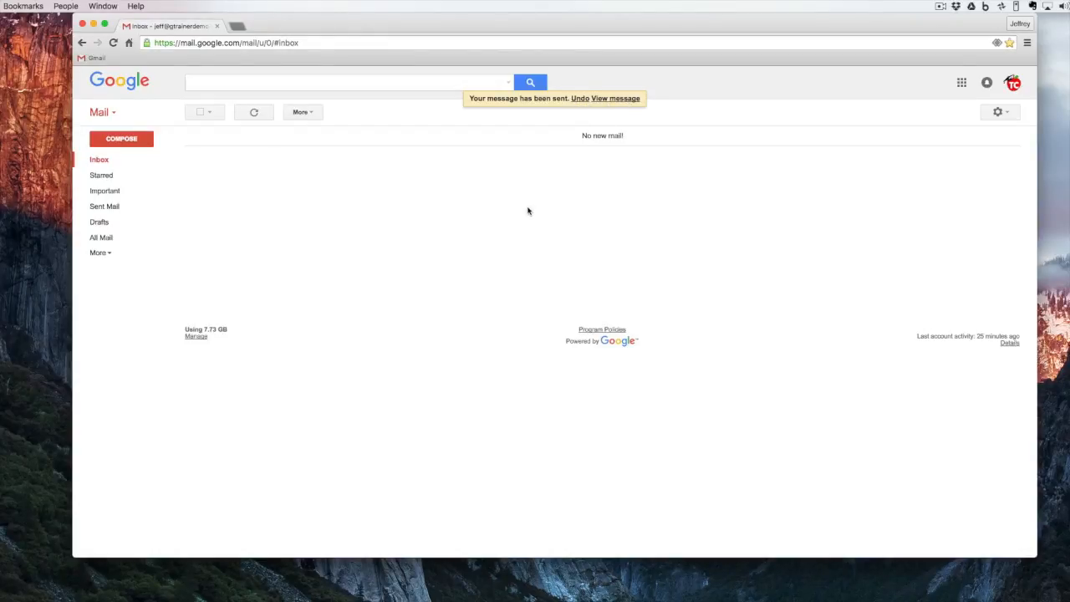
mouse_move(490, 212)
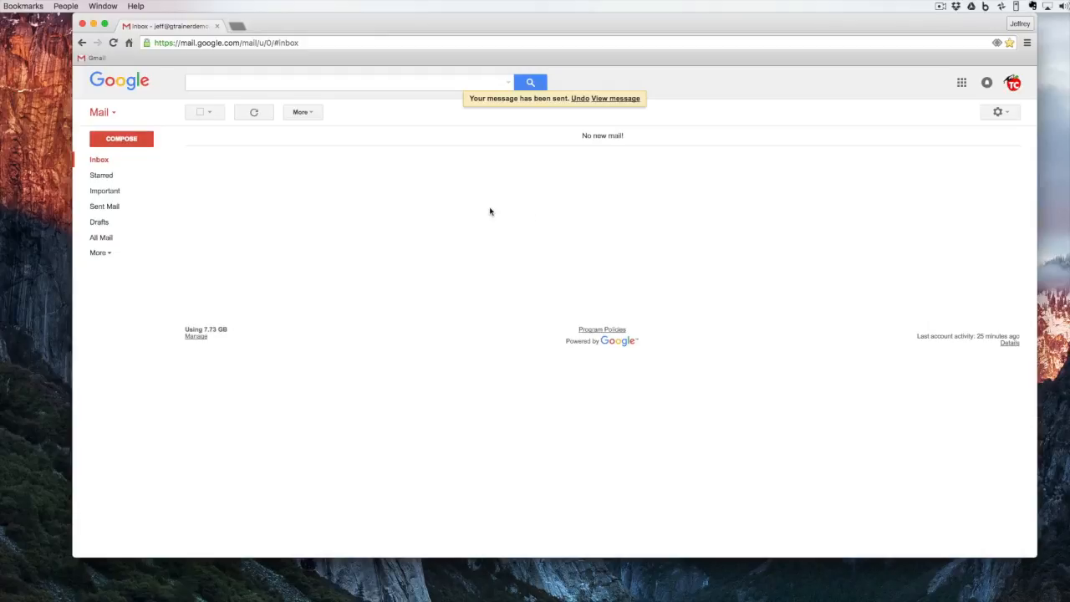